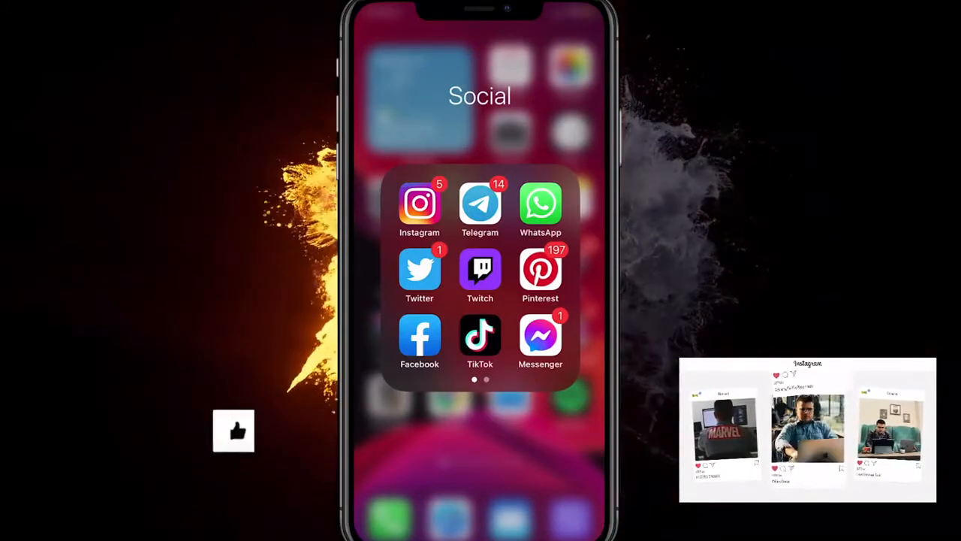
Open the Social folder on the Home Screen to find the Facebook app.
{"action": "left_click", "coordinate": [234, 431]}
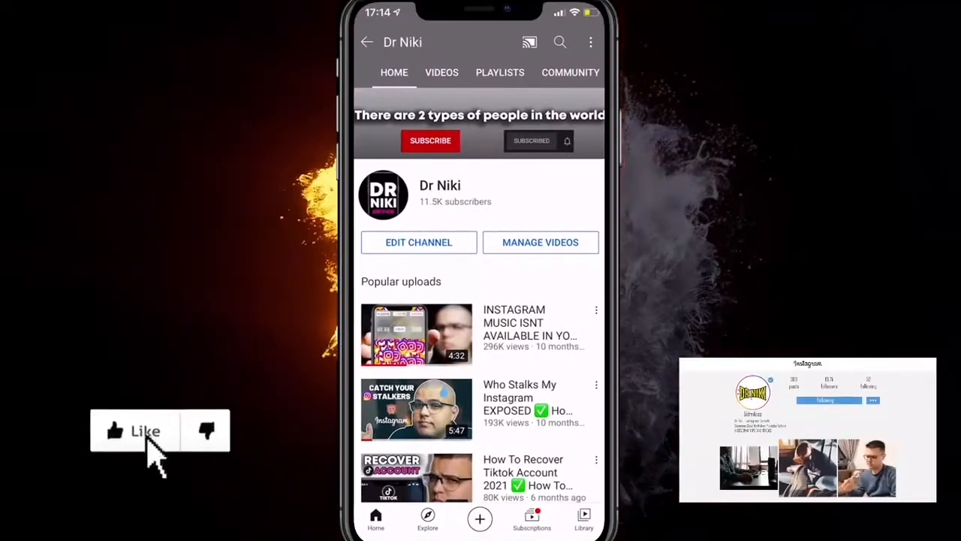
Leave YouTube and open the Settings app from the Home Screen.
{"action": "left_click", "coordinate": [116, 431]}
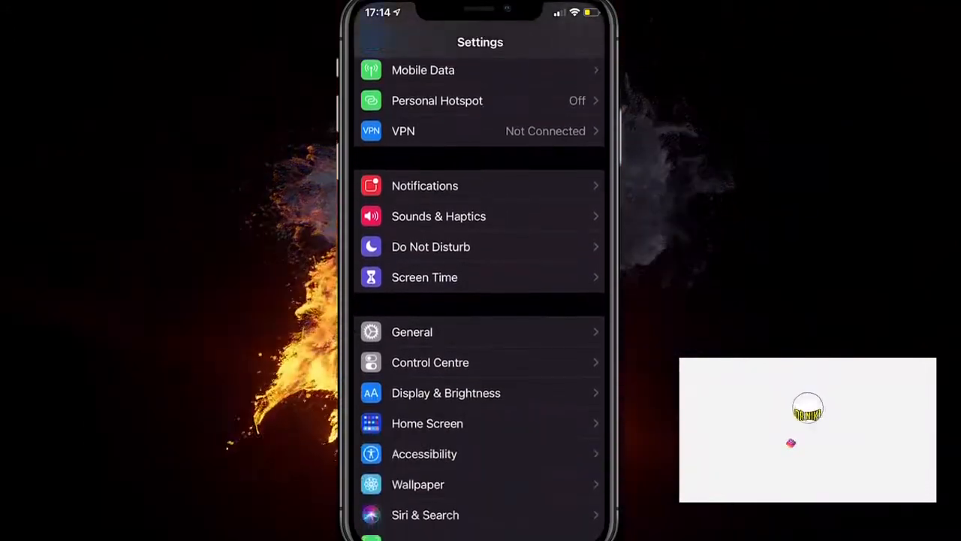
Scroll the Settings app list down past Clubhouse to Google Photos and HBO GO.
{"action": "scroll", "scroll_direction": "down", "scroll_amount": 3}
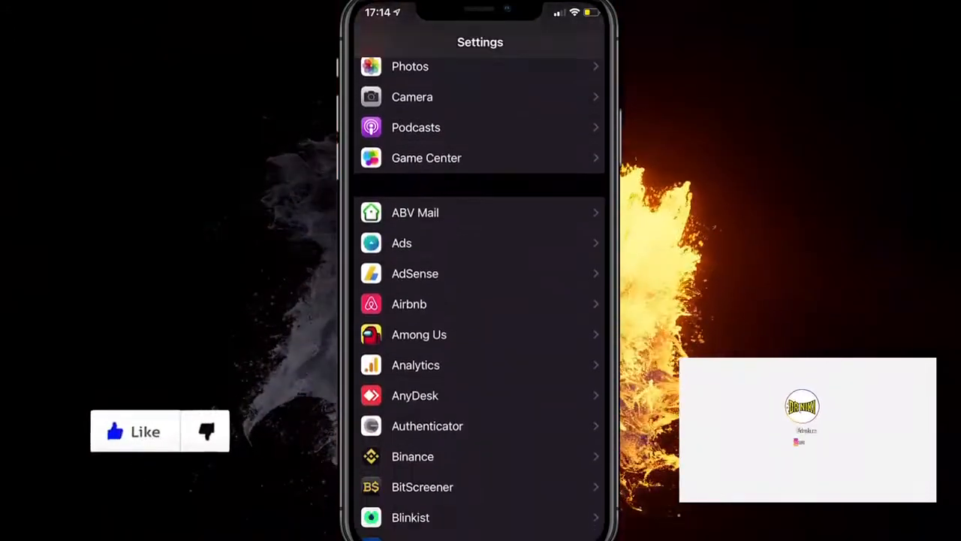
{"action": "scroll", "scroll_direction": "down", "scroll_amount": 3}
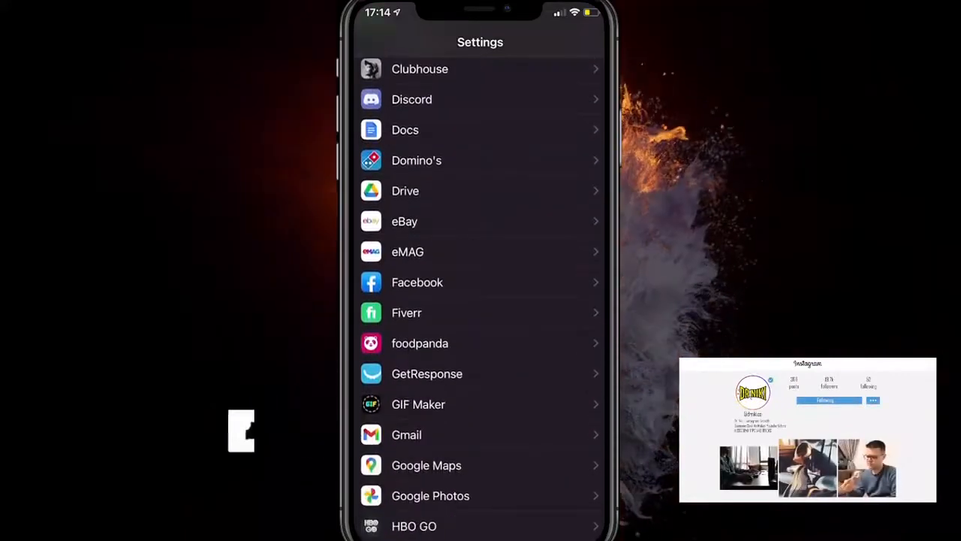